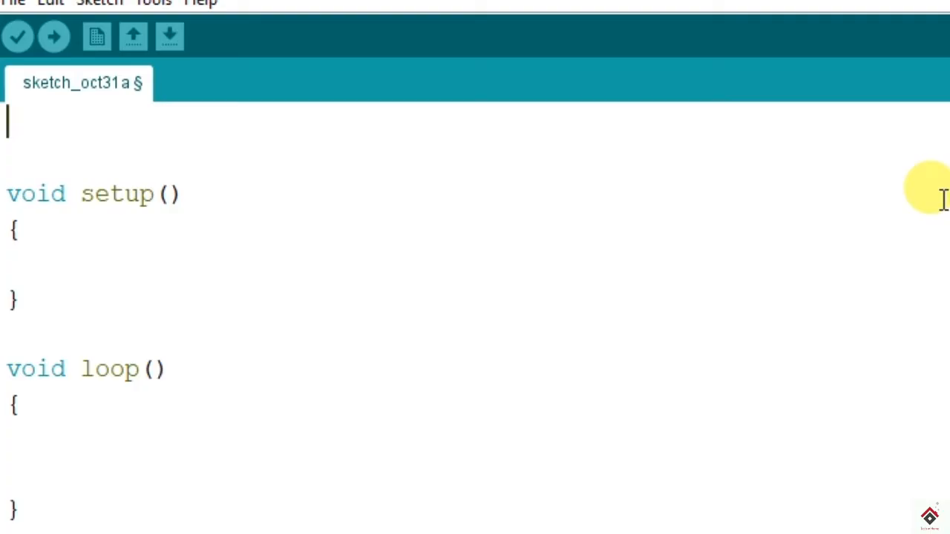
# Step: Declare int ldr = 7; and add pinMode(7, INPUT); in setup
pyautogui.write('int')
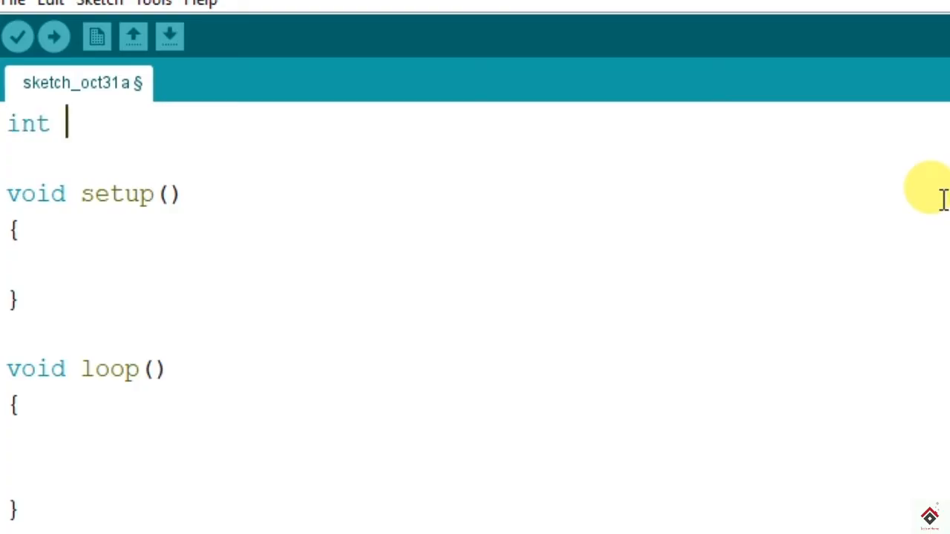
pyautogui.write('ldr')
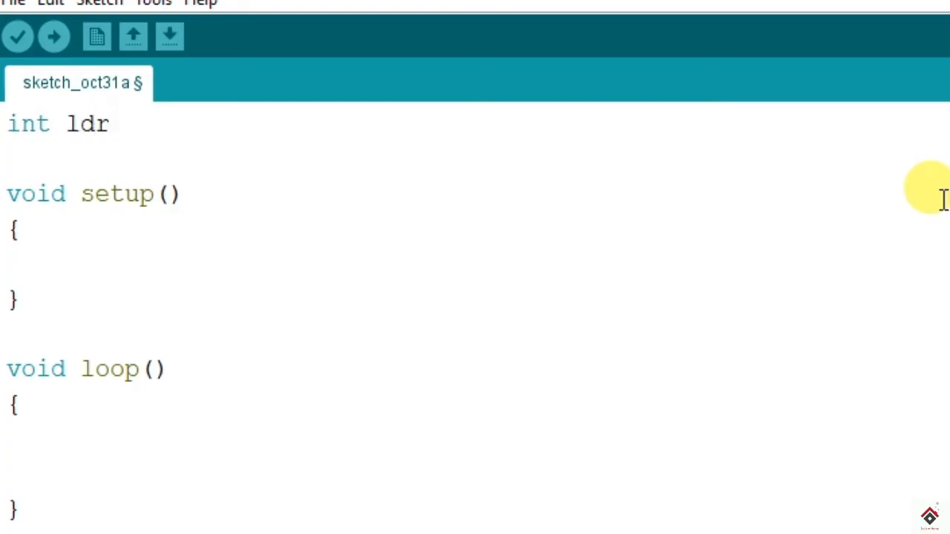
pyautogui.write('= 7')
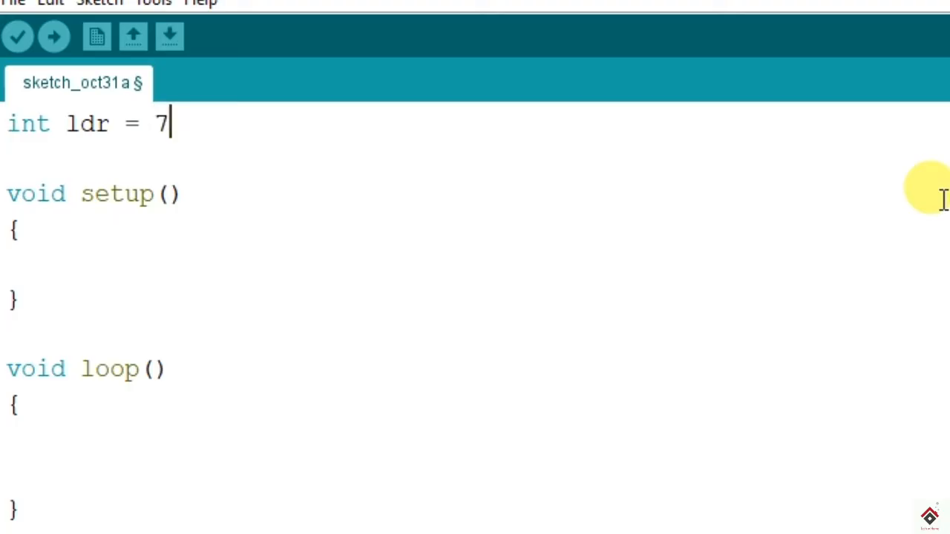
pyautogui.write(';')
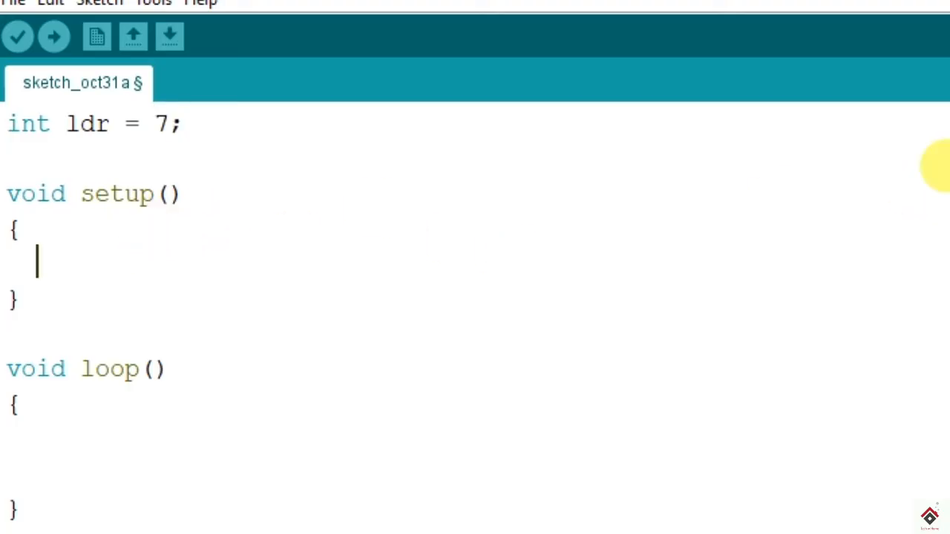
pyautogui.write('p')
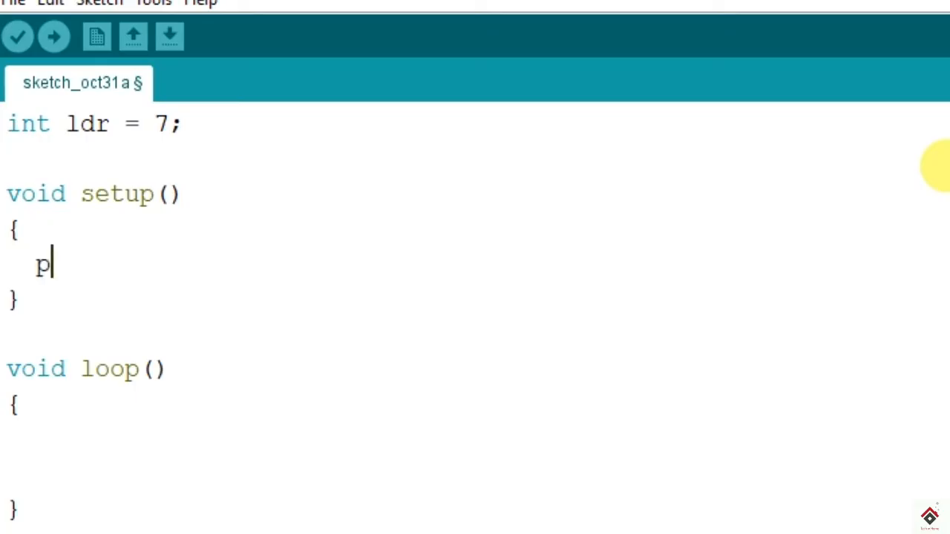
pyautogui.write('inMode(7)')
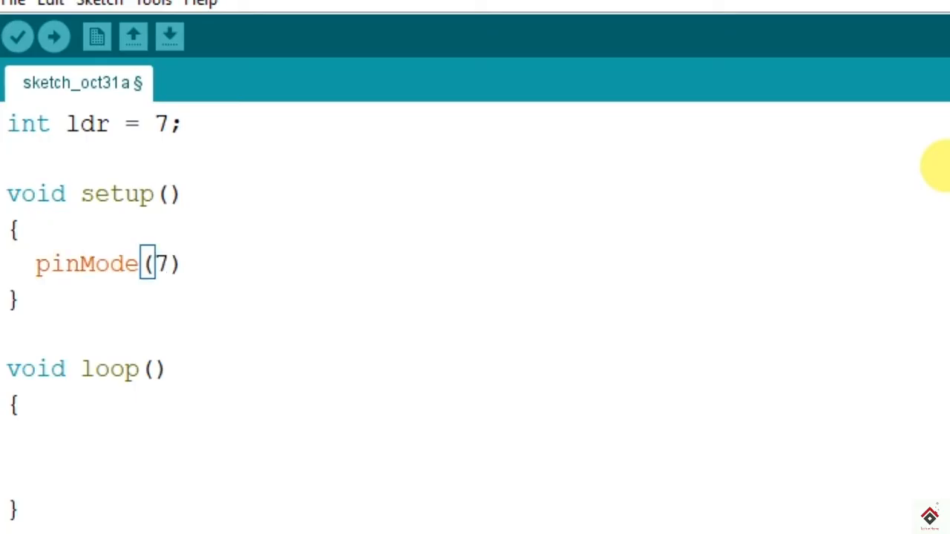
pyautogui.write(', INPUT);')
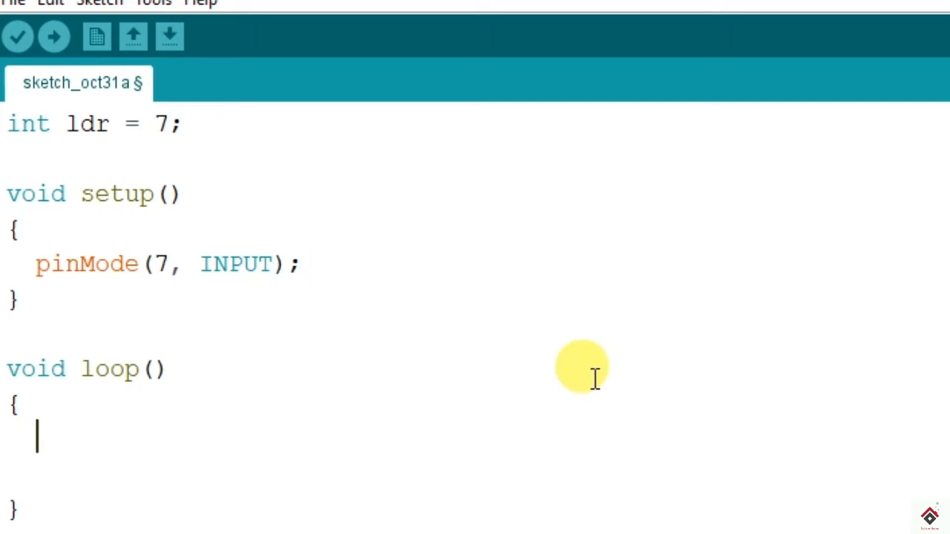
# Step: Store digitalRead(7) into x in loop and declare int x; globally
pyautogui.write('digitalRead()')
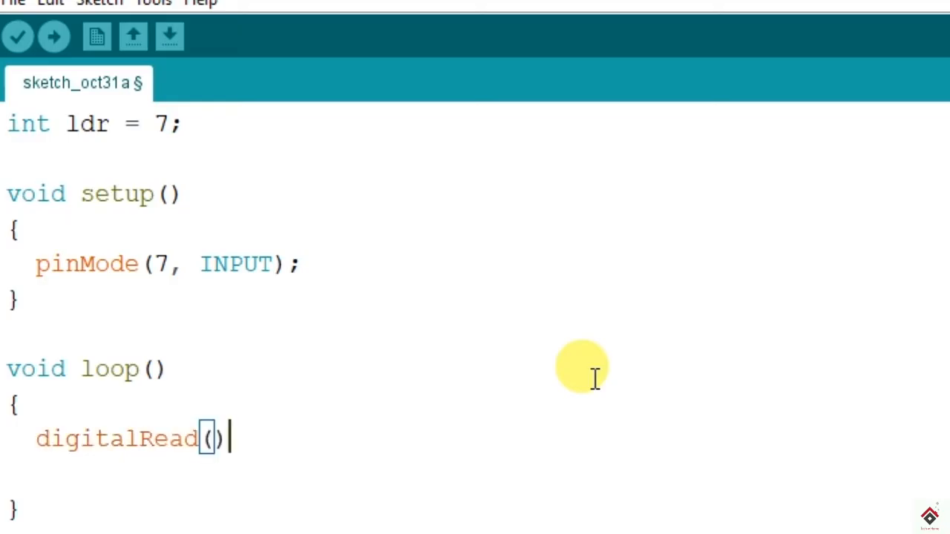
pyautogui.write('7;')
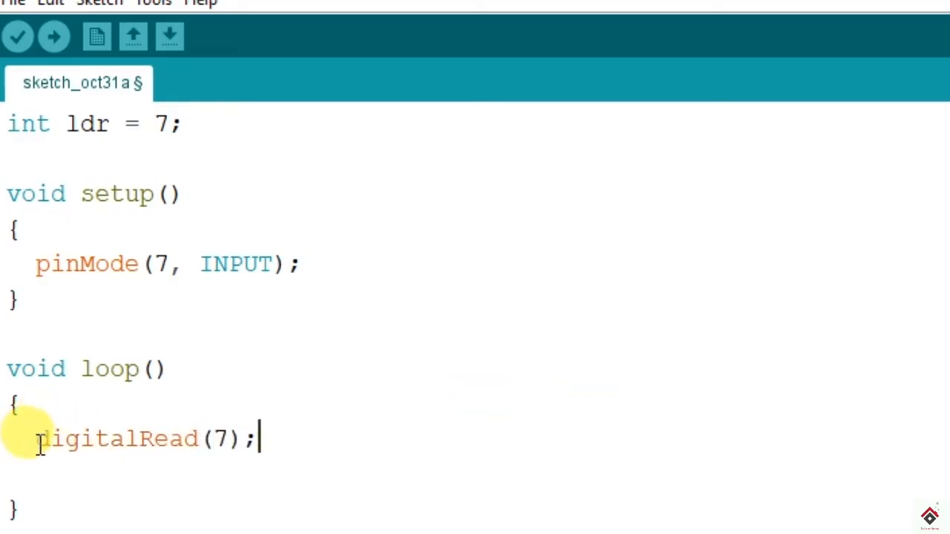
pyautogui.moveTo(37, 437); pyautogui.dragTo(256, 438)
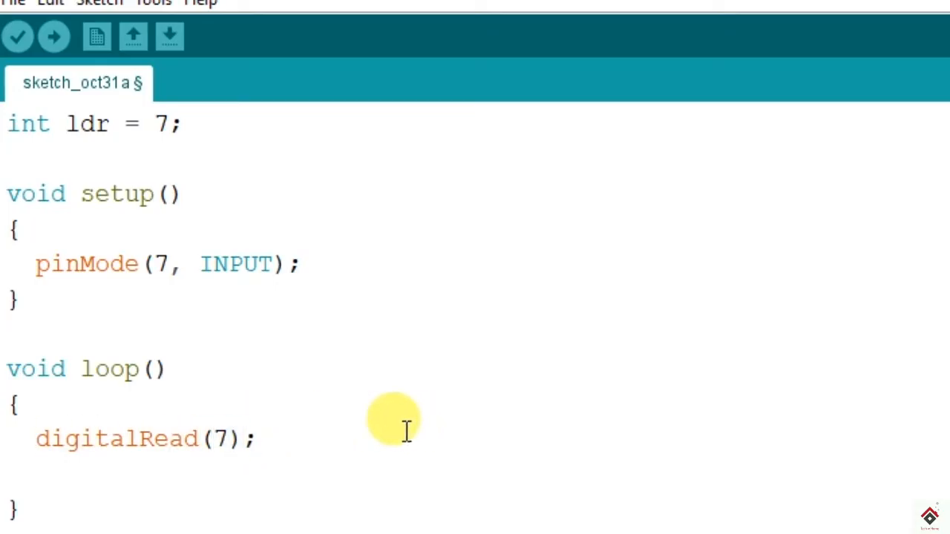
pyautogui.write('x =')
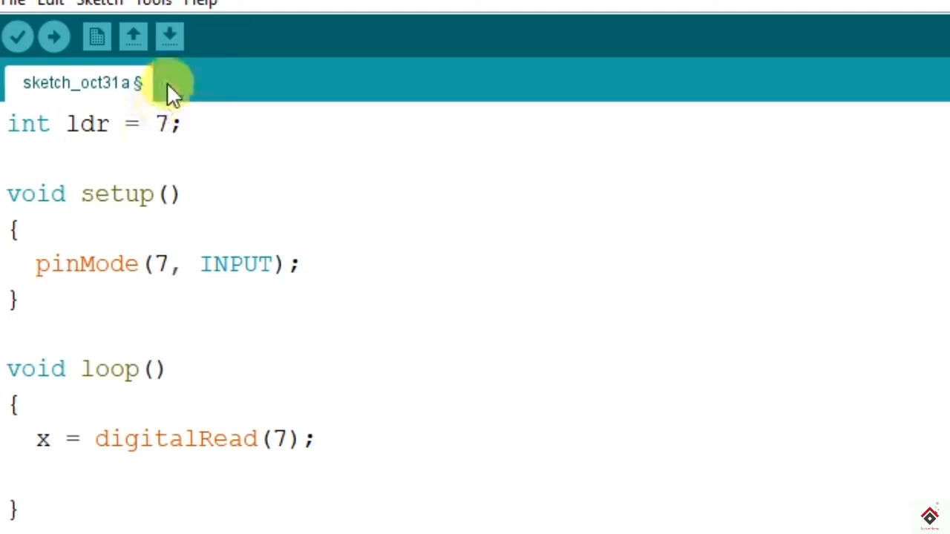
pyautogui.write('i')
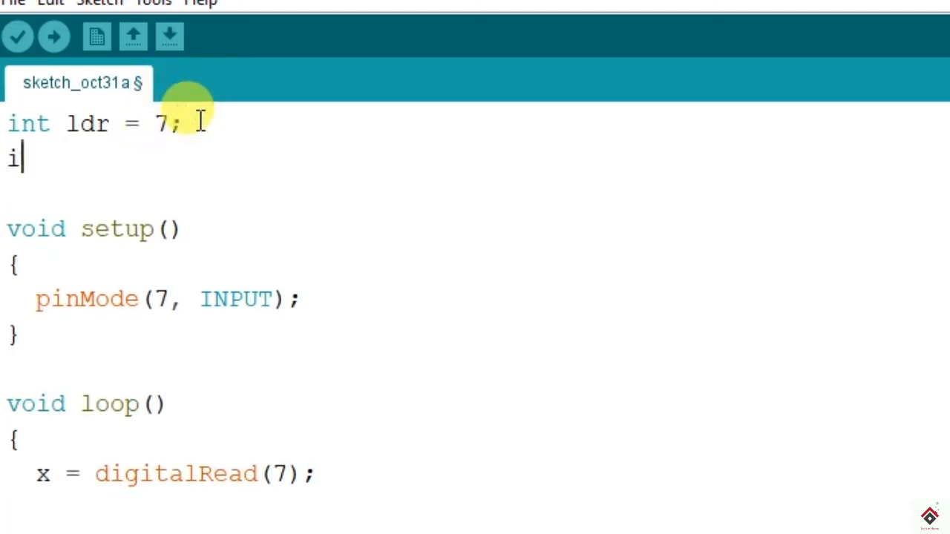
pyautogui.write('nt x')
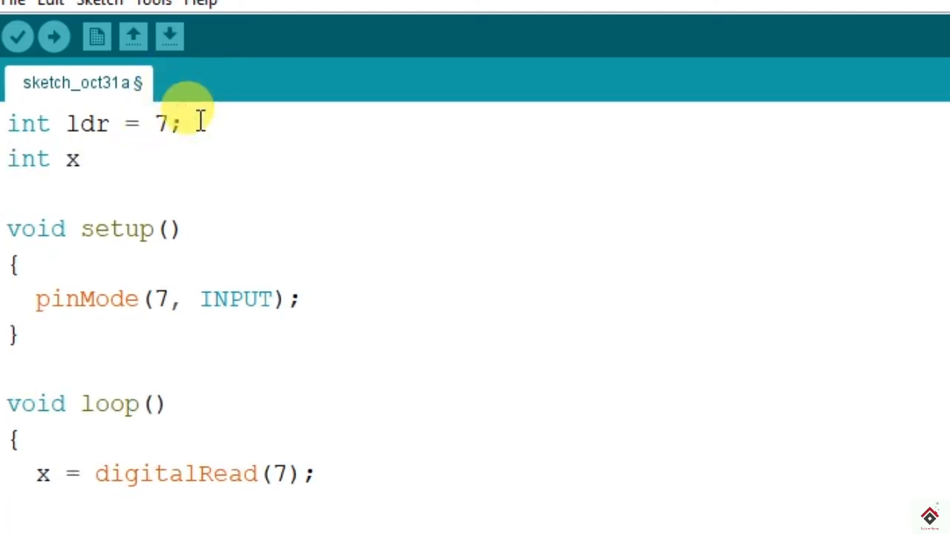
pyautogui.write(';')
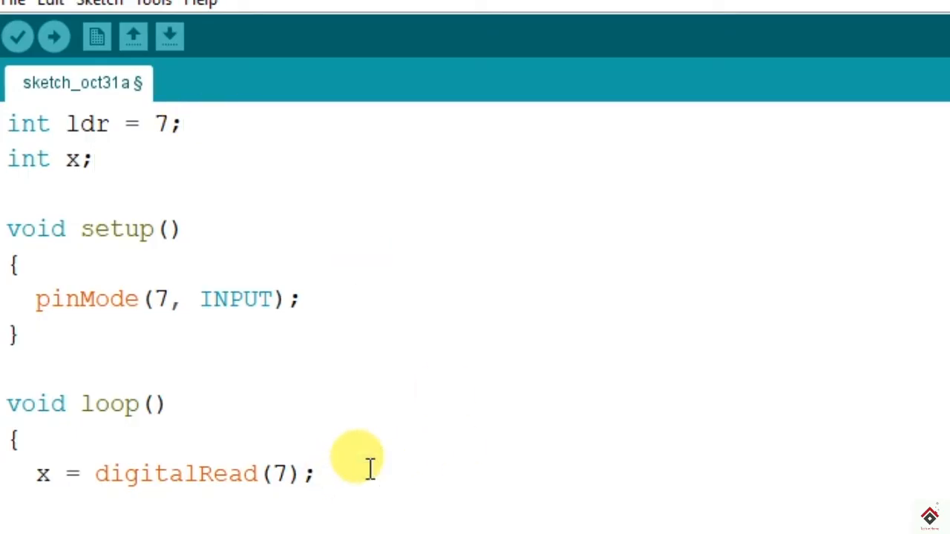
# Step: Add Serial.begin(9600); to setup and Serial.println(x); to loop
pyautogui.click(316, 473)
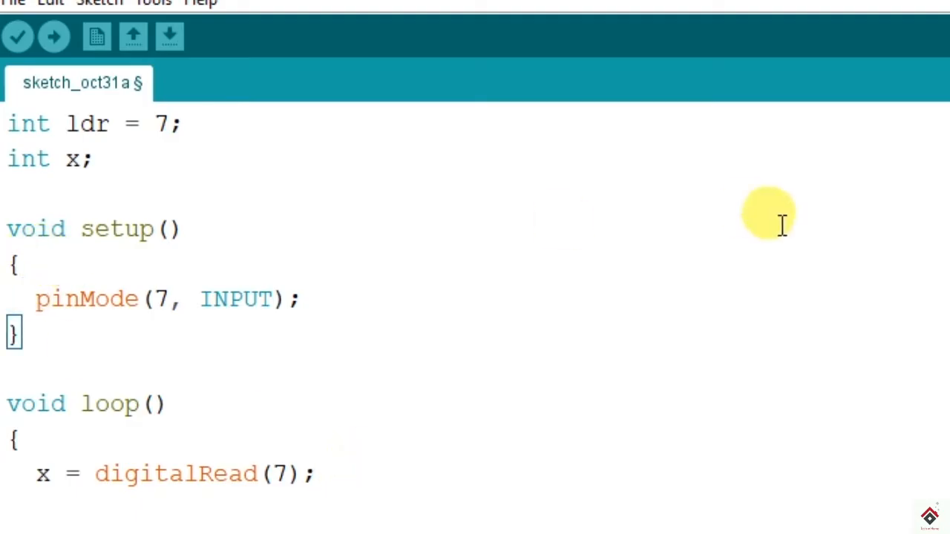
pyautogui.write('s')
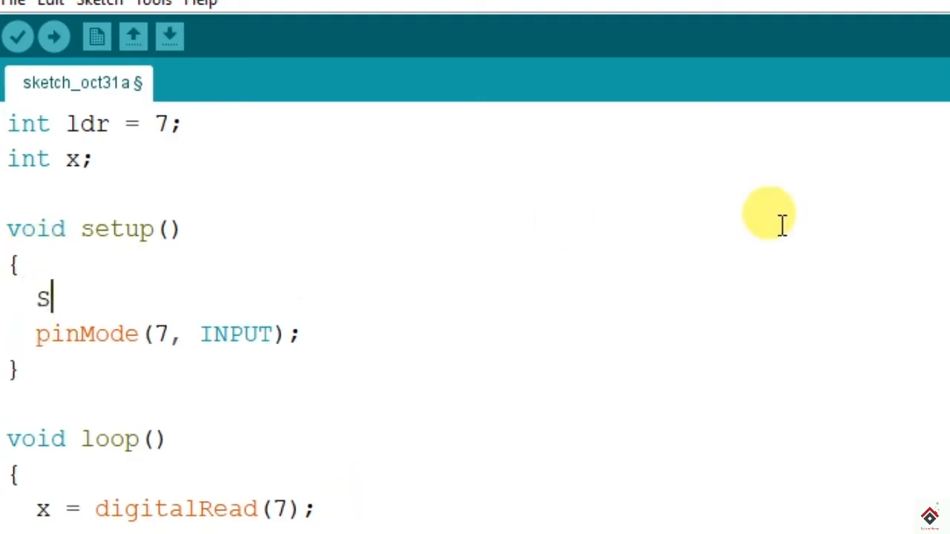
pyautogui.write('erial.begin(960')
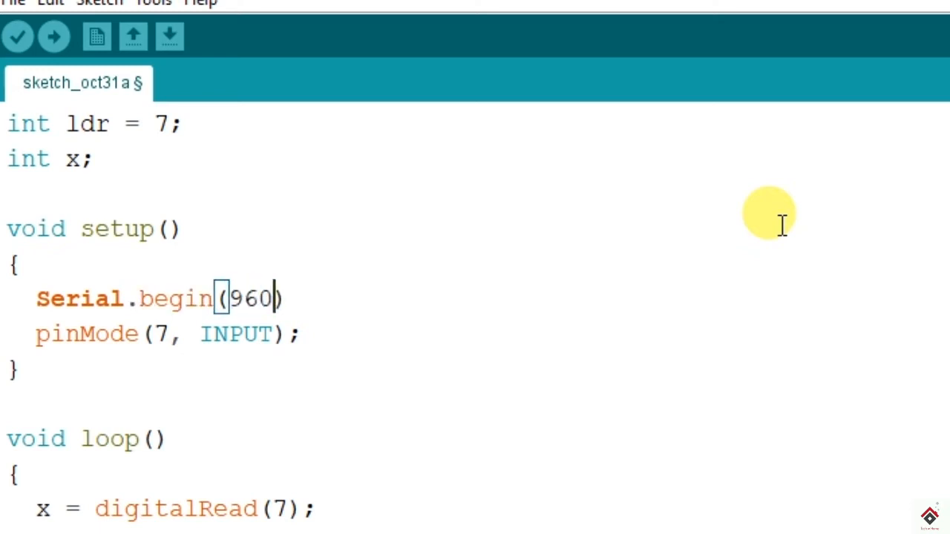
pyautogui.write('0;')
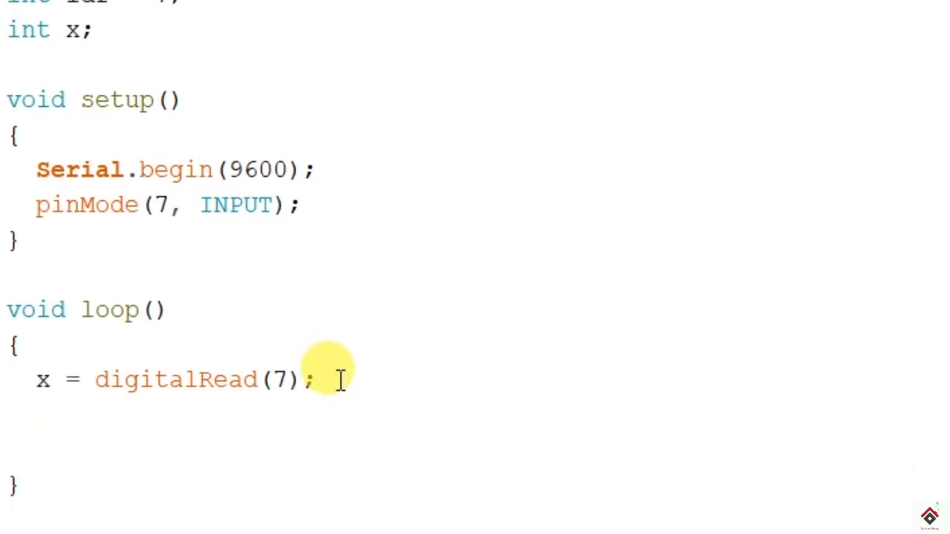
pyautogui.write('Serial.print')
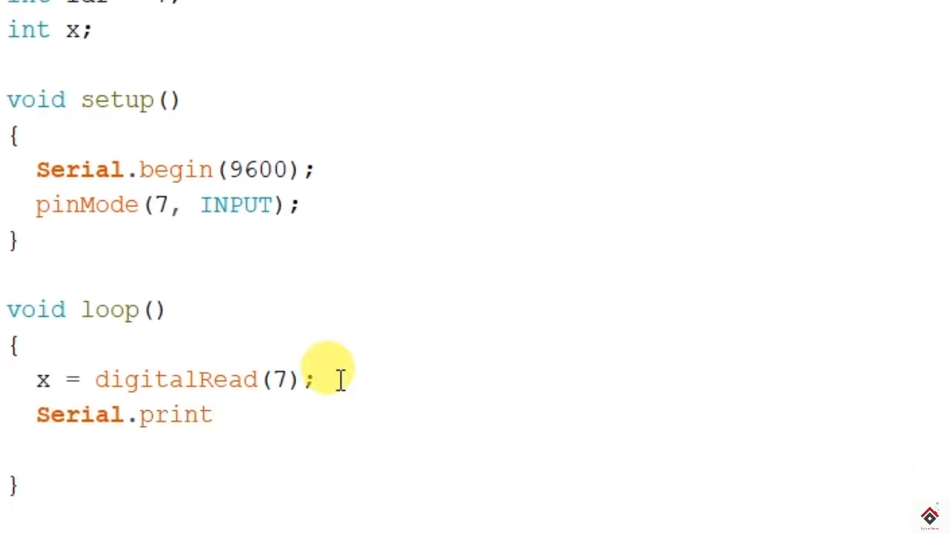
pyautogui.write('ln(x)')
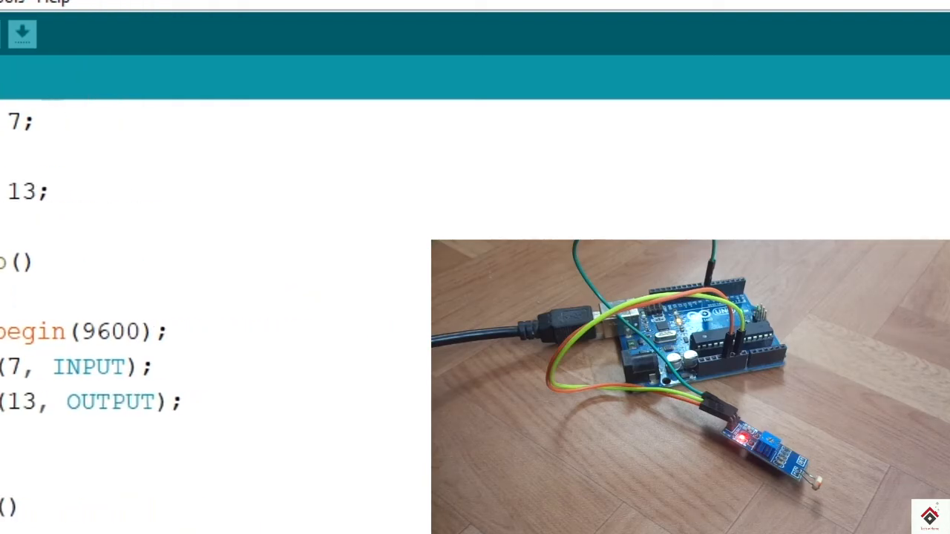
# Step: Bring up the separate sketch that starts serial at 9600 and sets pin 7 as input
pyautogui.click(21, 34)
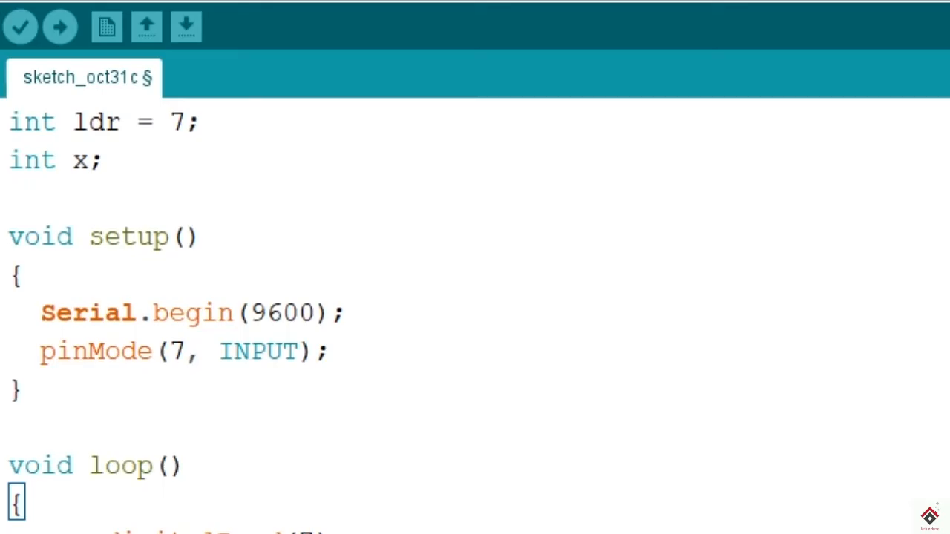
# Step: Add int led = 13; below int x; and pinMode(13, OUTPUT); in setup
pyautogui.click(104, 159)
pyautogui.write('int')
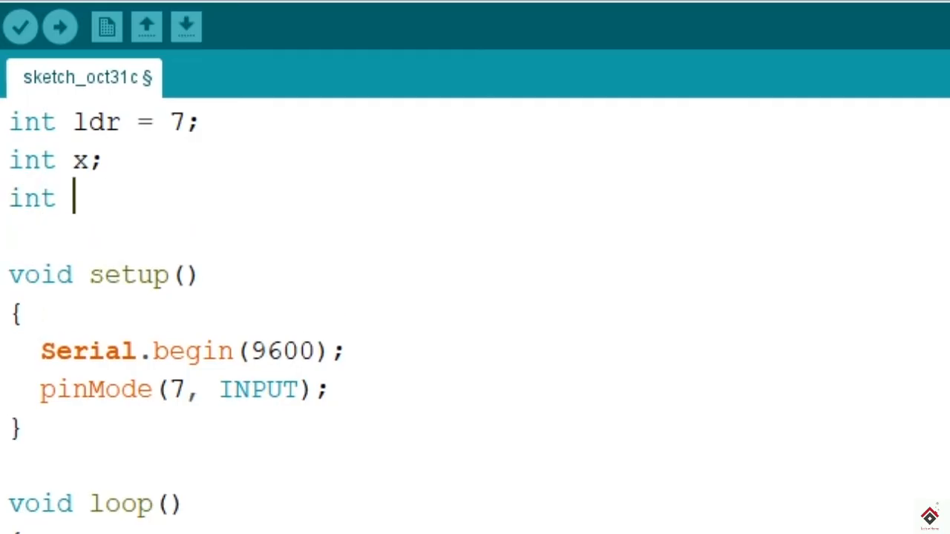
pyautogui.write('led')
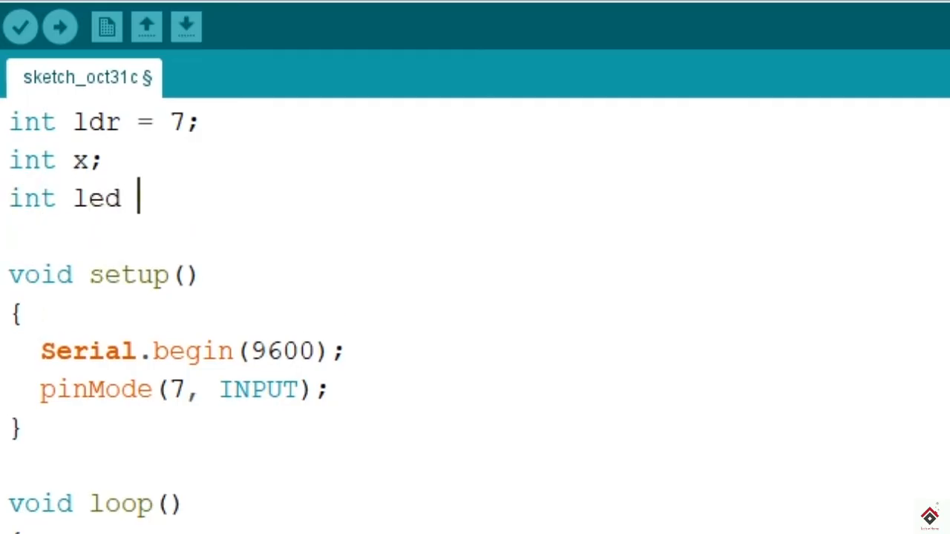
pyautogui.write('= 13')
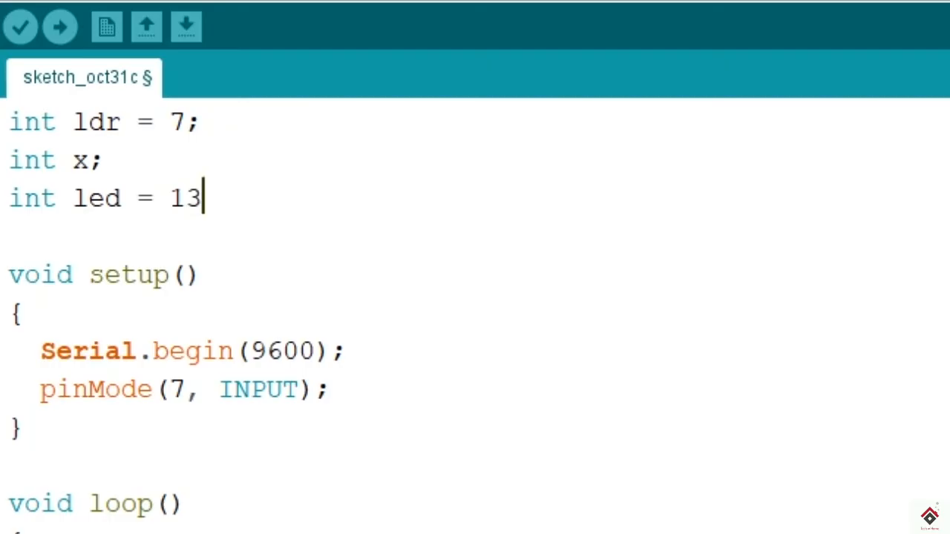
pyautogui.write(';')
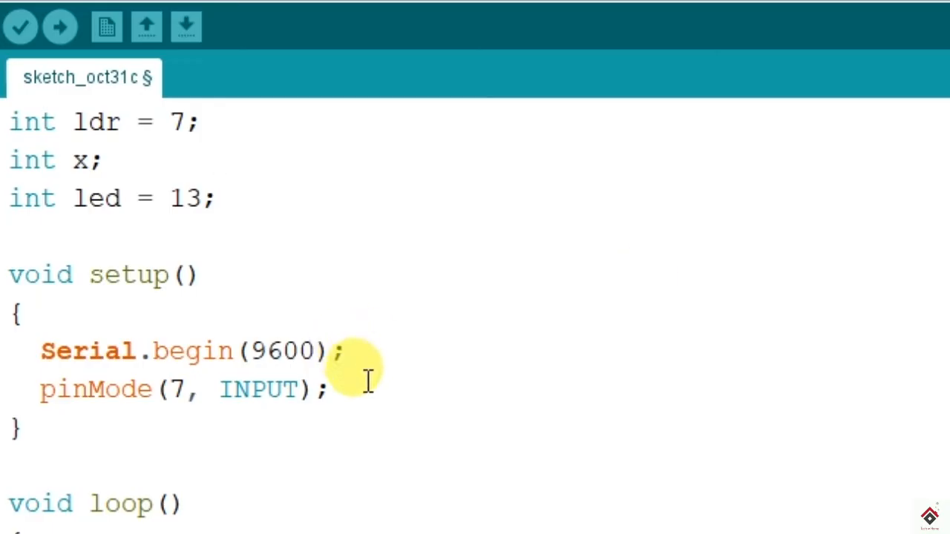
pyautogui.write('pinMode(13, OUTPUT);')
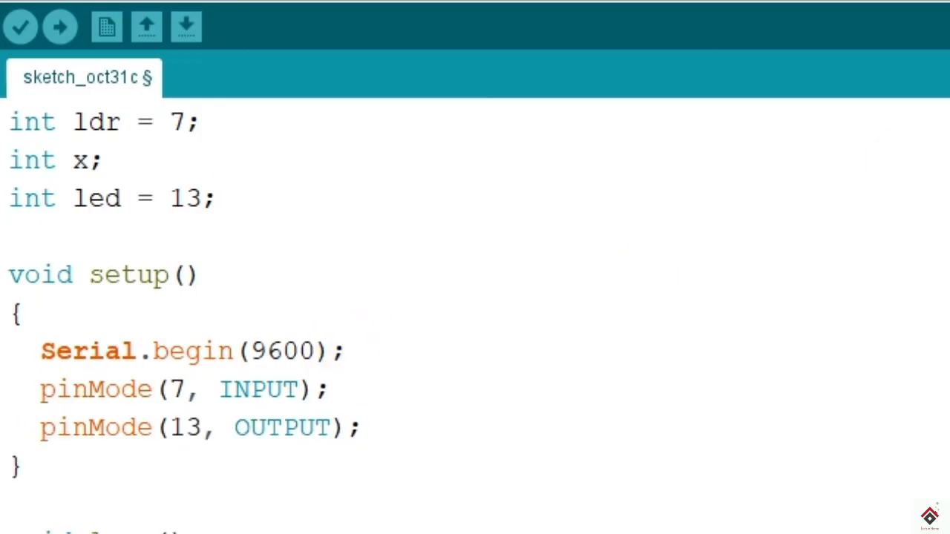
pyautogui.scroll(-3)
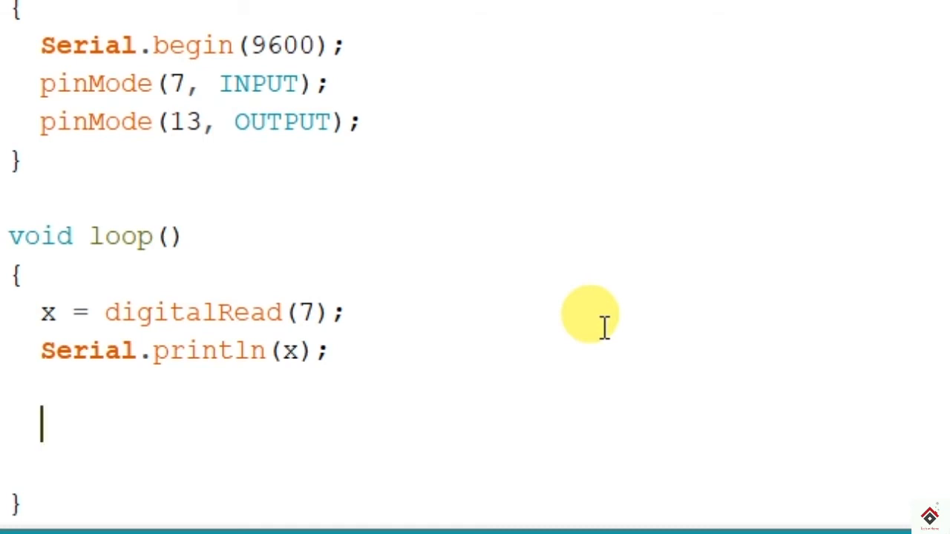
# Step: Add if blocks: digitalWrite(13, LOW) when x is HIGH, digitalWrite(13, HIGH) when LOW
pyautogui.write('if(')
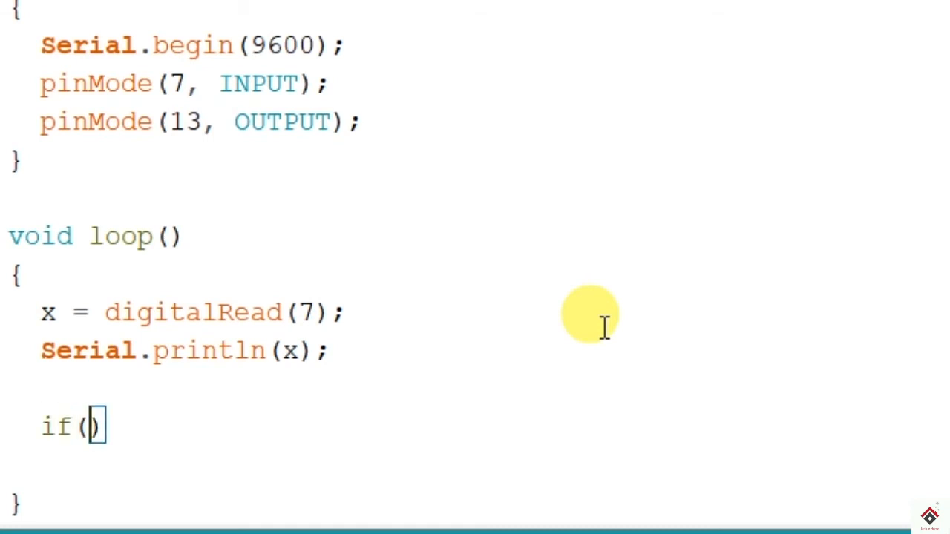
pyautogui.write('x == HIGH')
pyautogui.write('{')
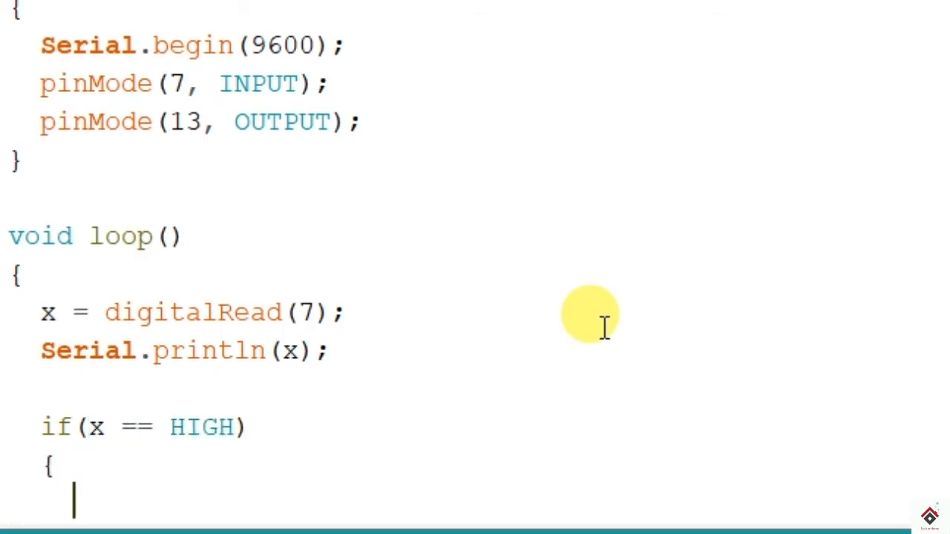
pyautogui.scroll(-3)
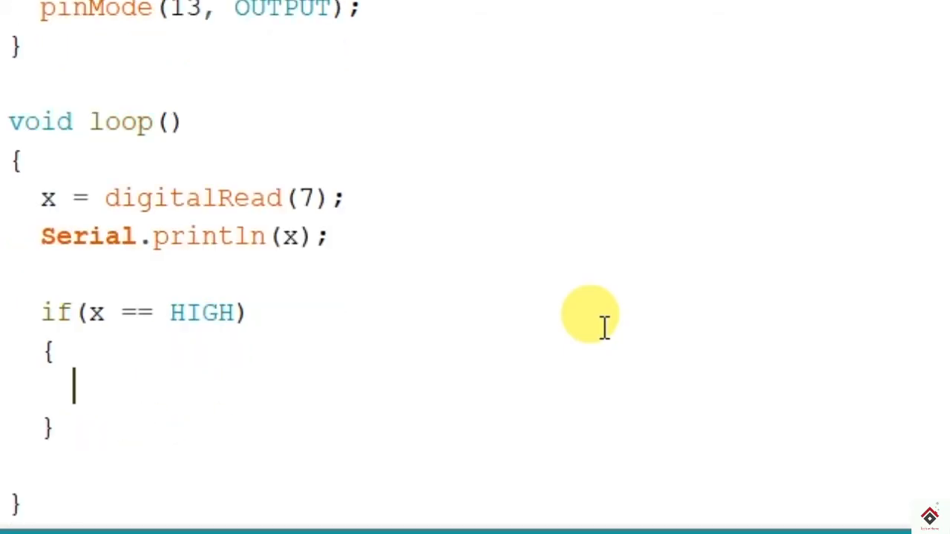
pyautogui.write('digitalWrite(13')
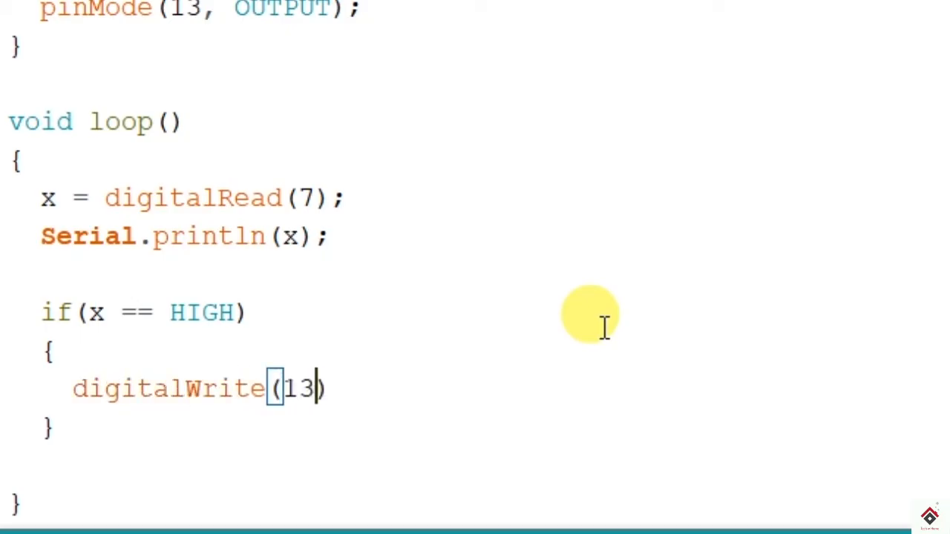
pyautogui.write(', LOW')
pyautogui.write('if(x == LOW)')
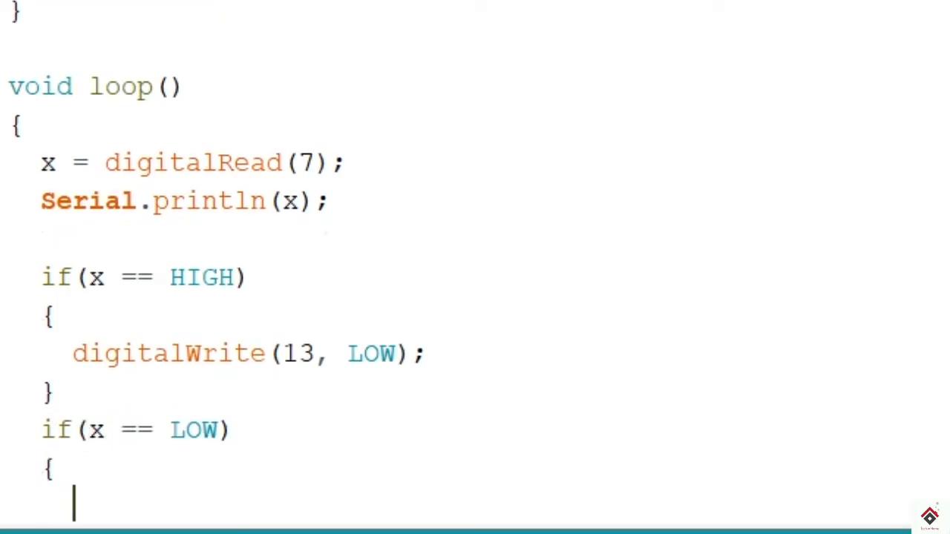
pyautogui.scroll(-3)
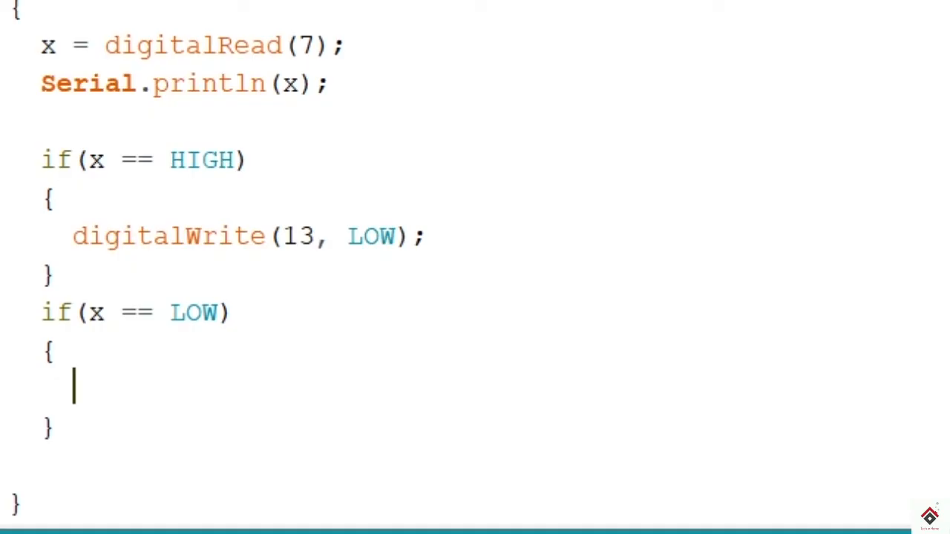
pyautogui.write('digitalWrite(13,')
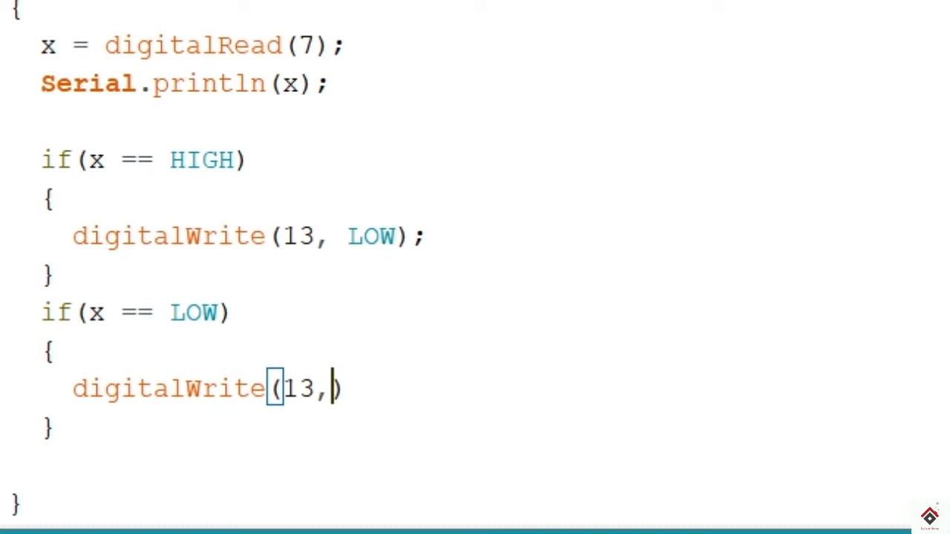
pyautogui.write('HIGH')
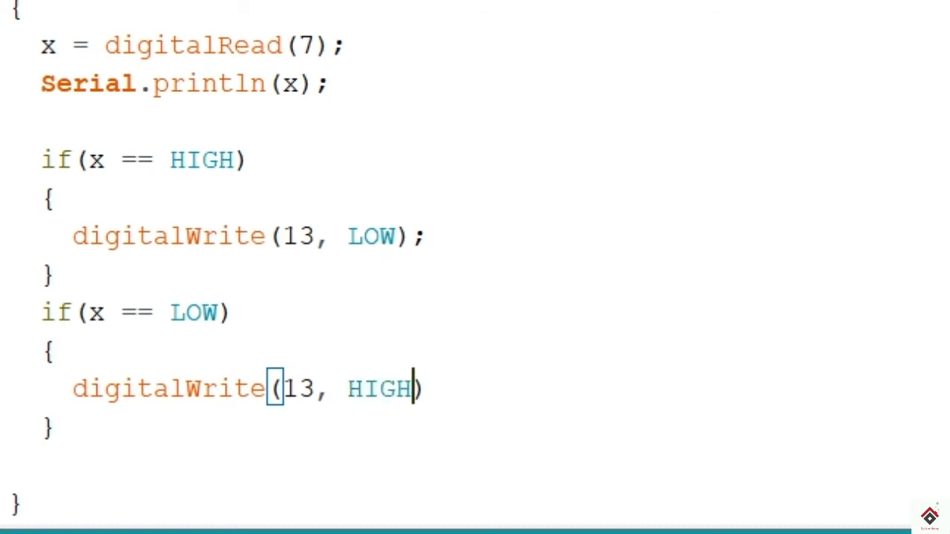
pyautogui.write(';')
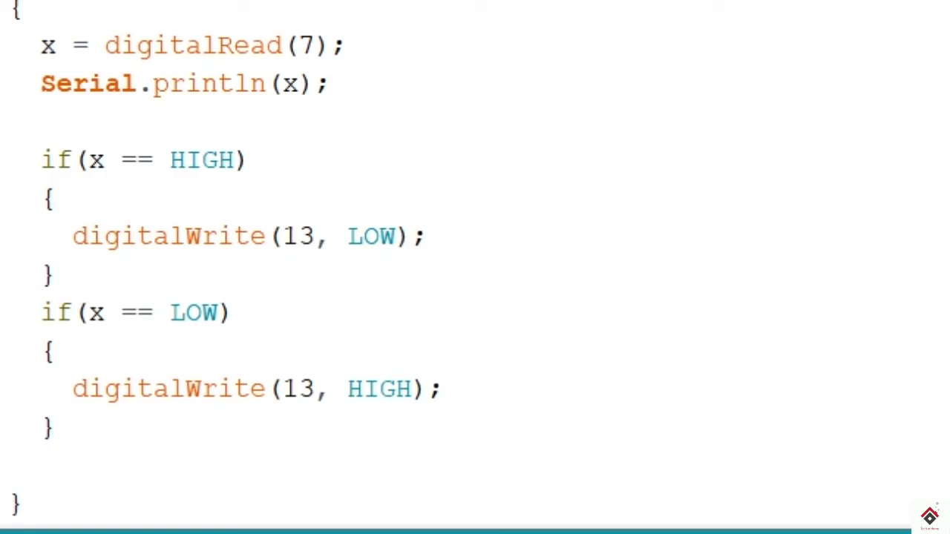
pyautogui.scroll(-3)
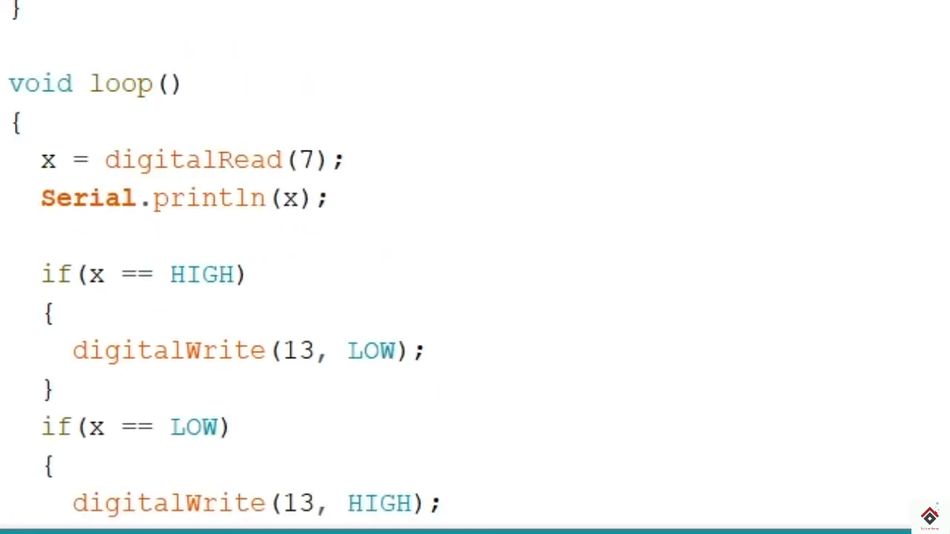
pyautogui.scroll(3)
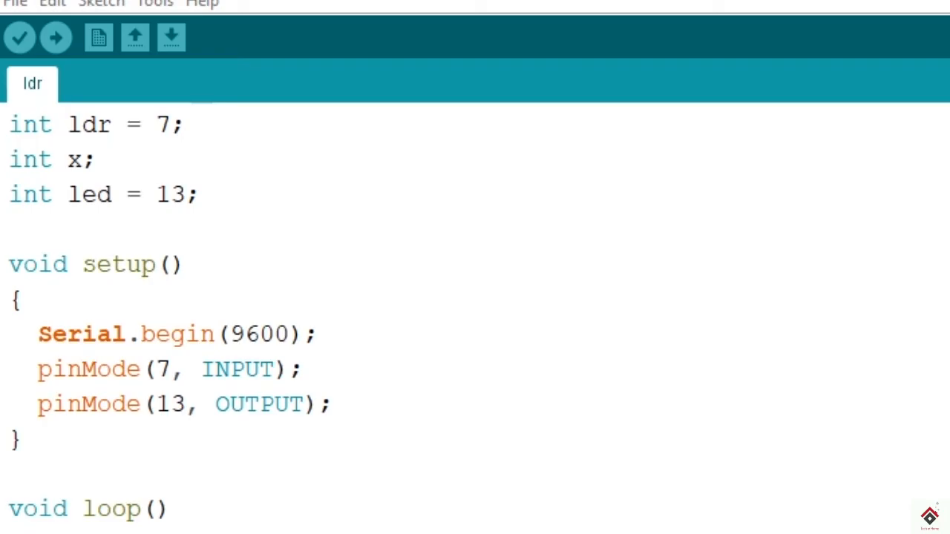
# Step: Change the LOW branch so it writes pin 13 LOW instead of HIGH
pyautogui.scroll(-3)
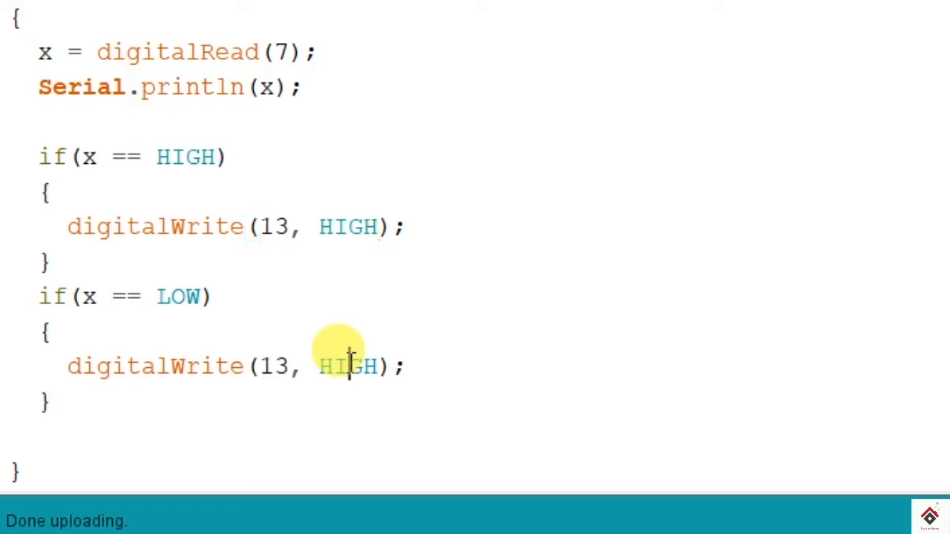
pyautogui.write('LOW')
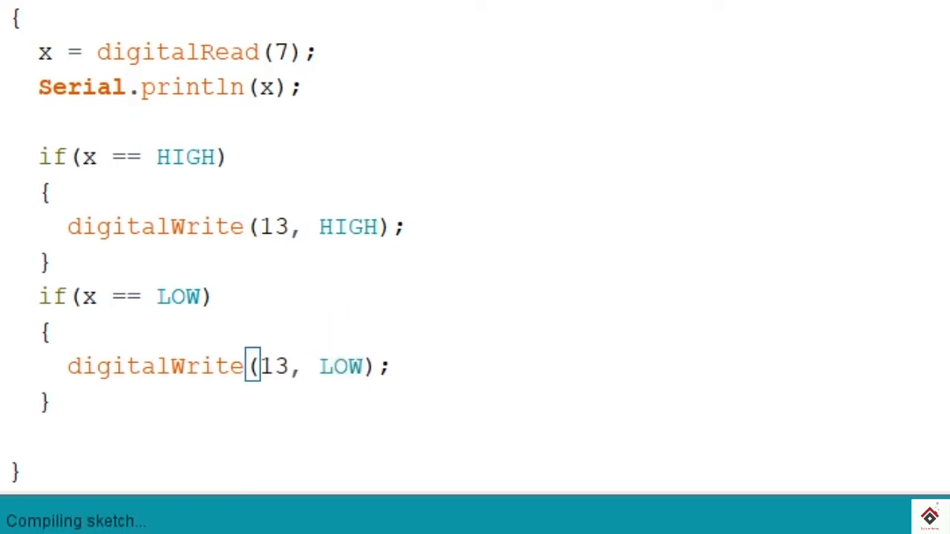